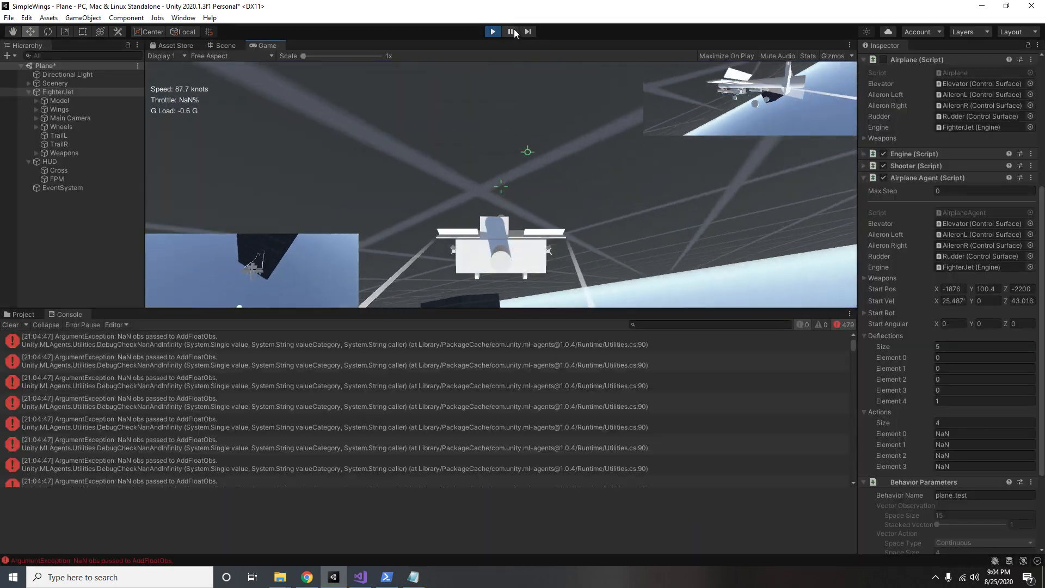
# Step: Exit Play mode and inspect the runway between the pillars in the maximized Scene view
pyautogui.click(511, 31)
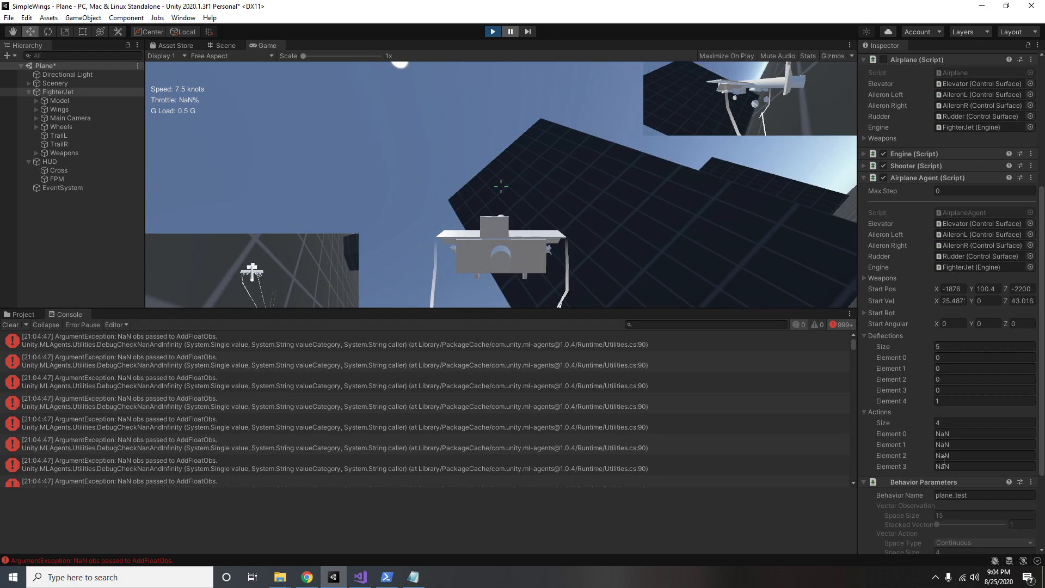
pyautogui.click(983, 389)
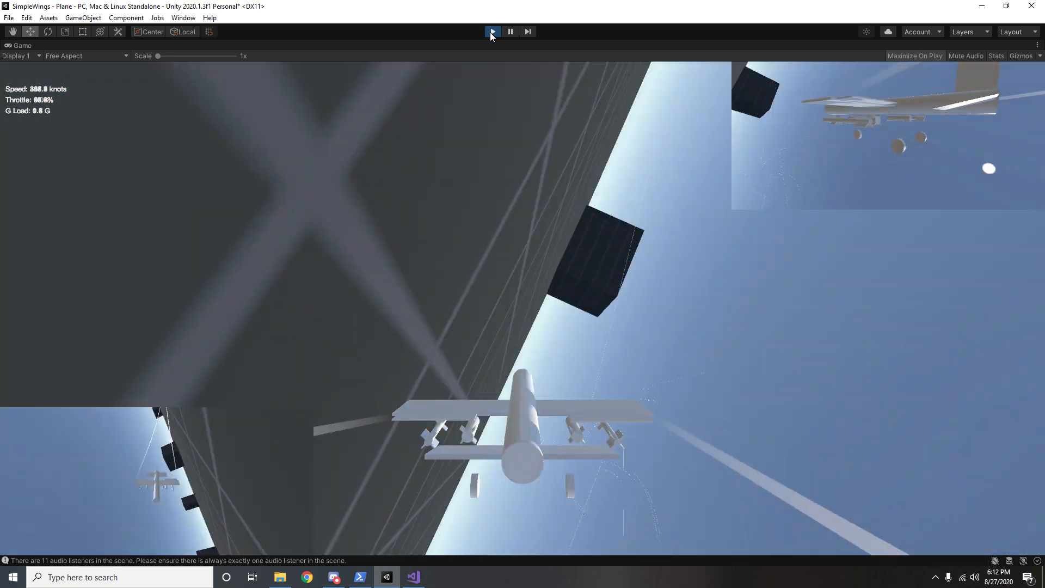
pyautogui.click(492, 32)
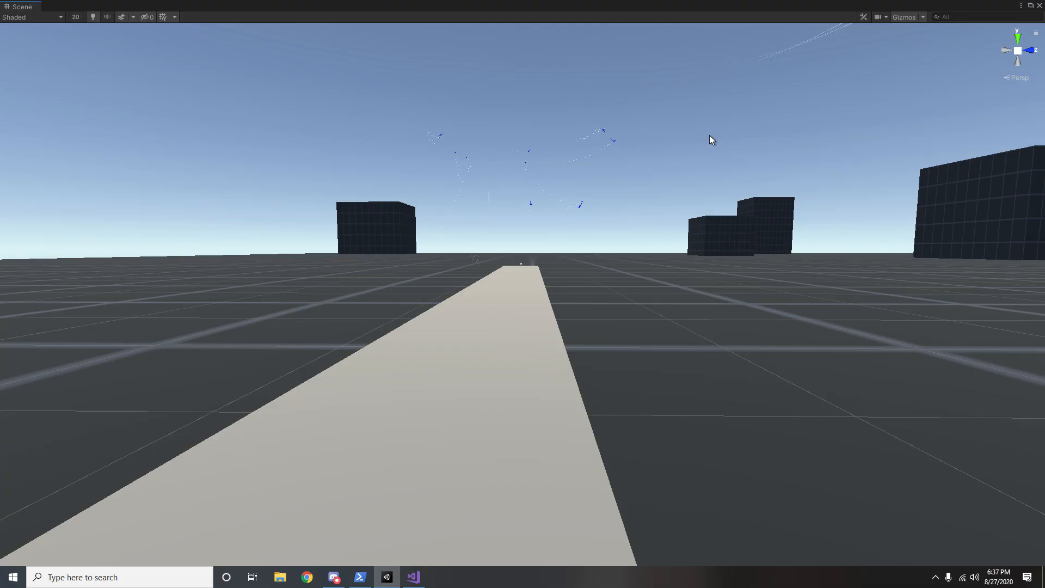